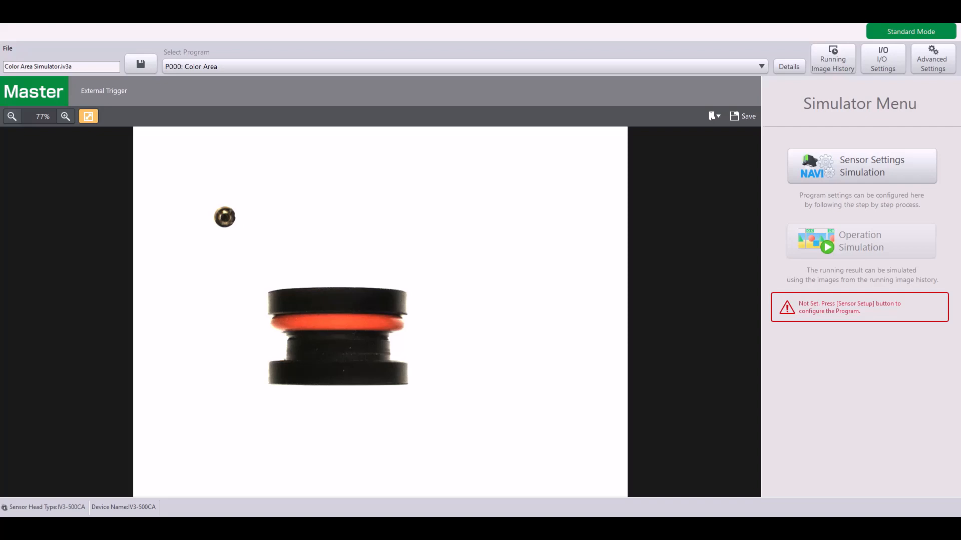
{"action": "mouse_move", "coordinate": [893, 189]}
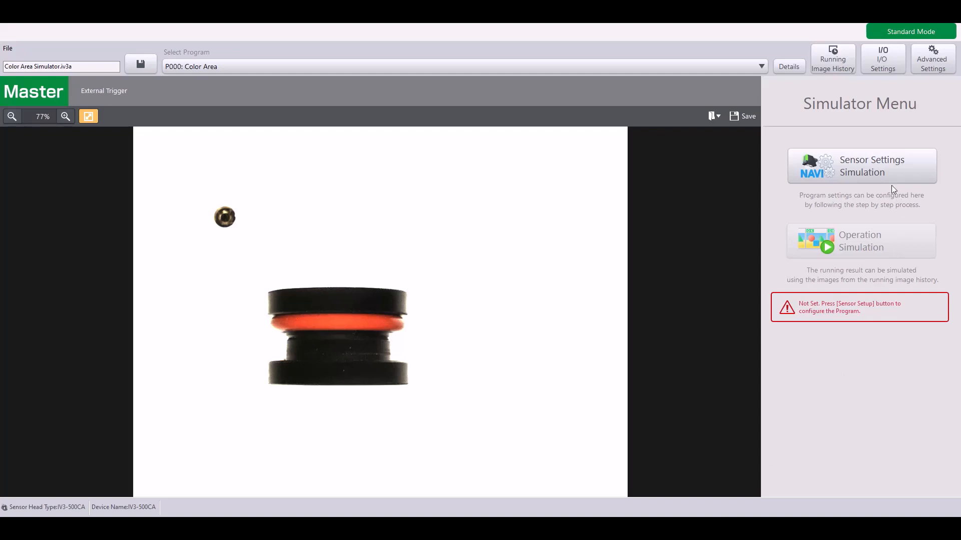
{"action": "mouse_move", "coordinate": [888, 181]}
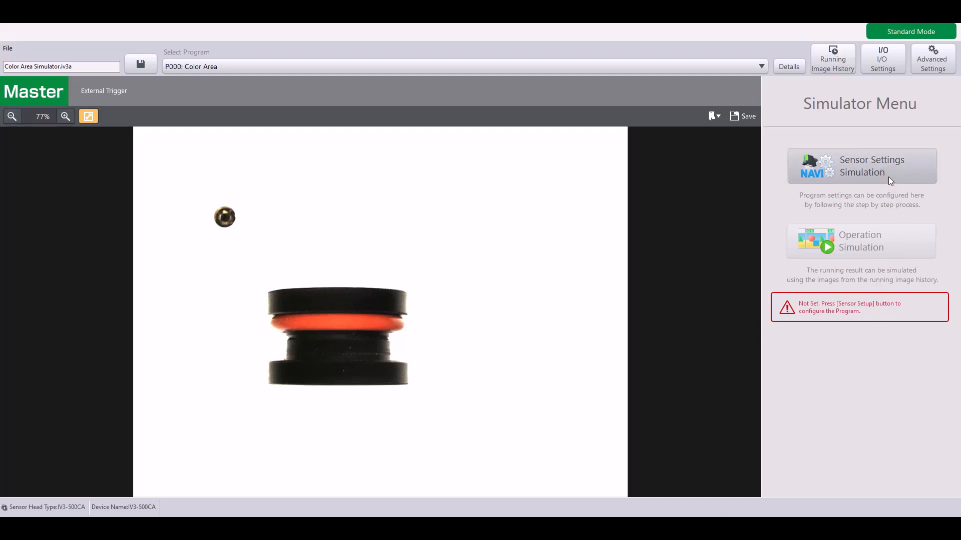
Launch the Sensor Setup wizard via Sensor Settings Simulation for the Color Area program
{"action": "left_click", "coordinate": [862, 166]}
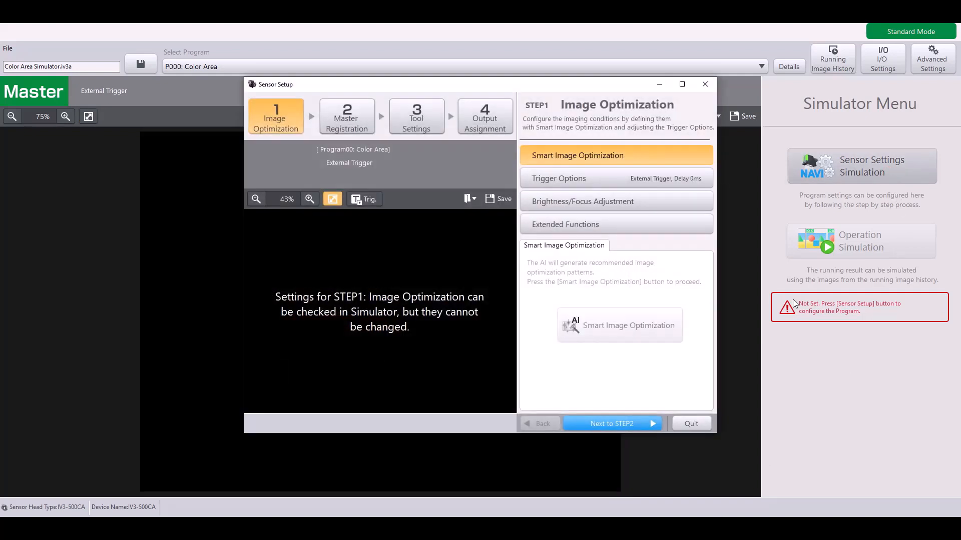
Advance to STEP3 Tool Settings and bring up the Color Tools choices (ColorArea, ColorAverage) for a new tool
{"action": "left_click", "coordinate": [611, 423]}
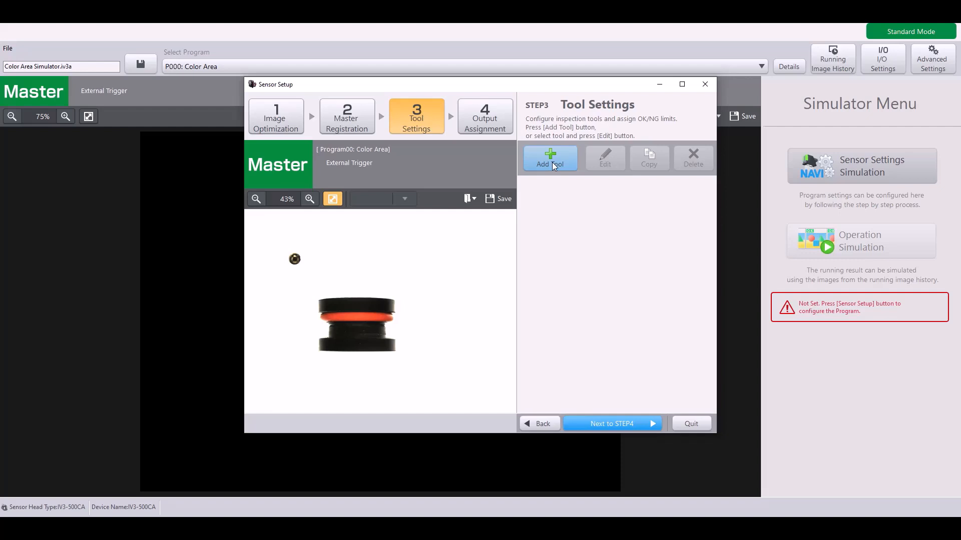
{"action": "left_click", "coordinate": [549, 158]}
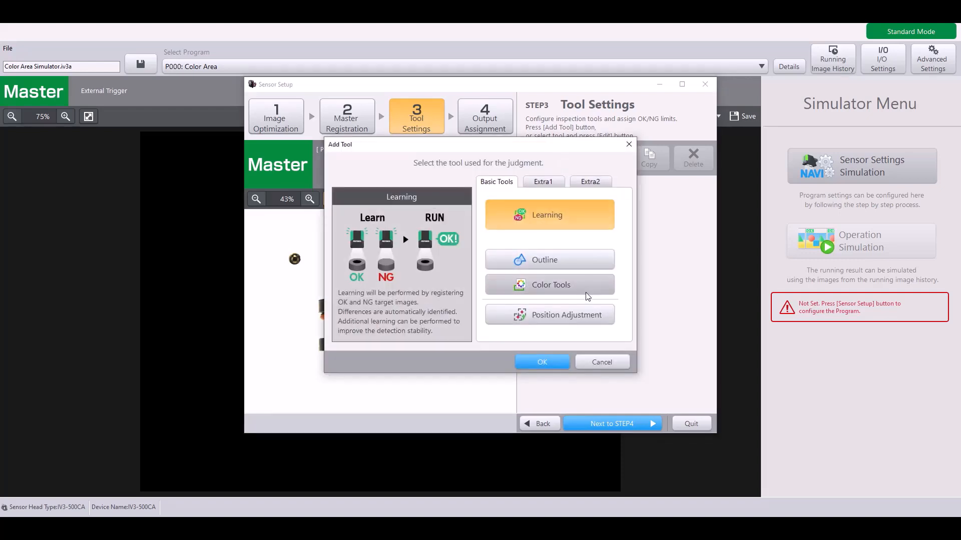
{"action": "left_click", "coordinate": [549, 285]}
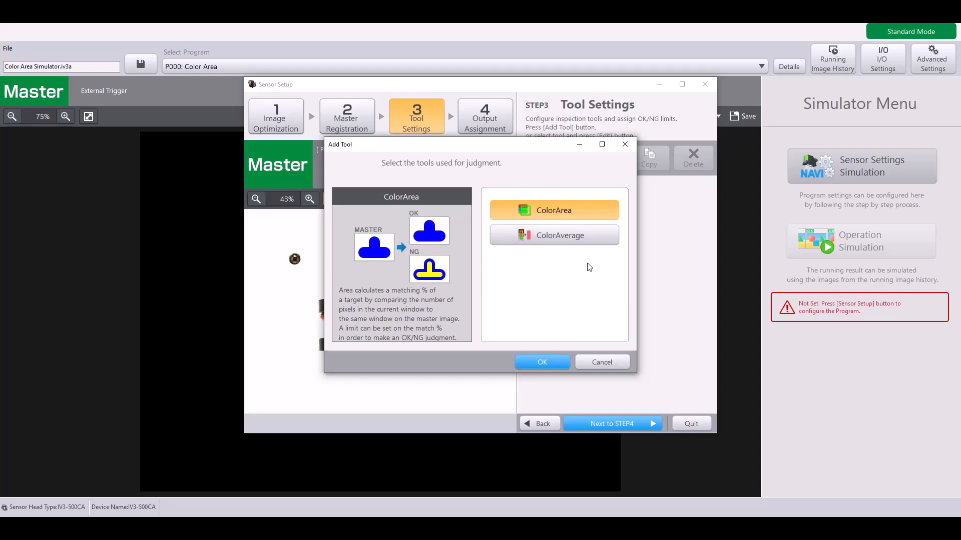
Add a ColorArea tool, try Circle and Entire windows, then keep a Rect window enclosing the O-ring part
{"action": "left_click", "coordinate": [540, 361]}
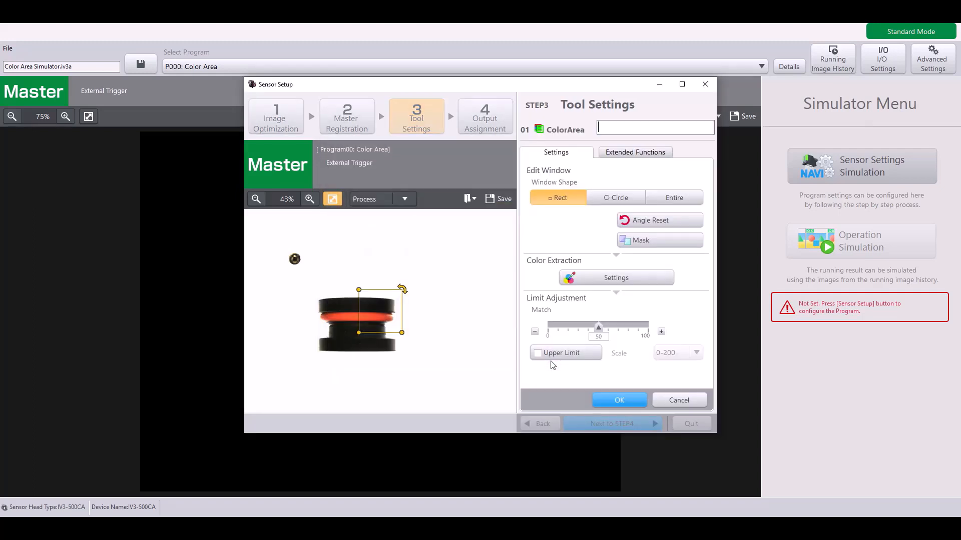
{"action": "mouse_move", "coordinate": [431, 356]}
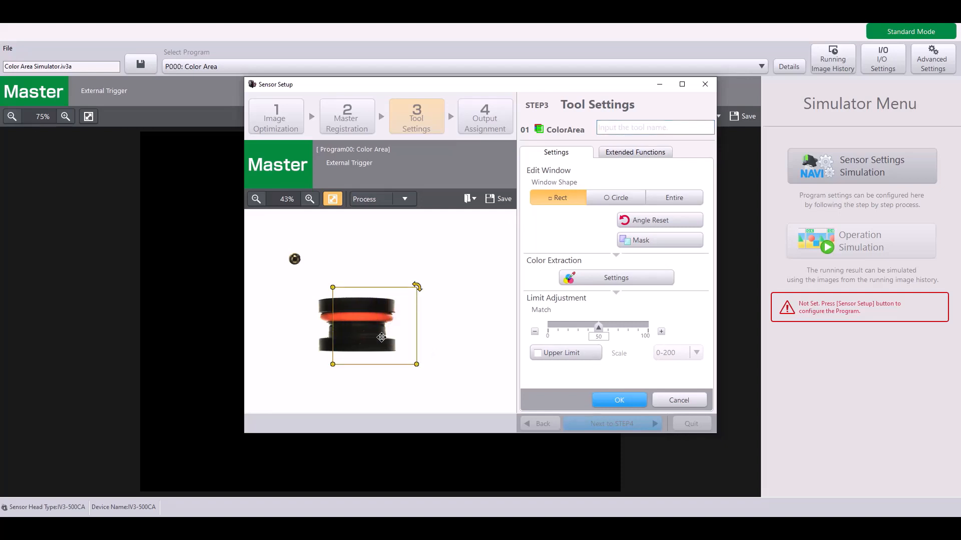
{"action": "left_click", "coordinate": [616, 197]}
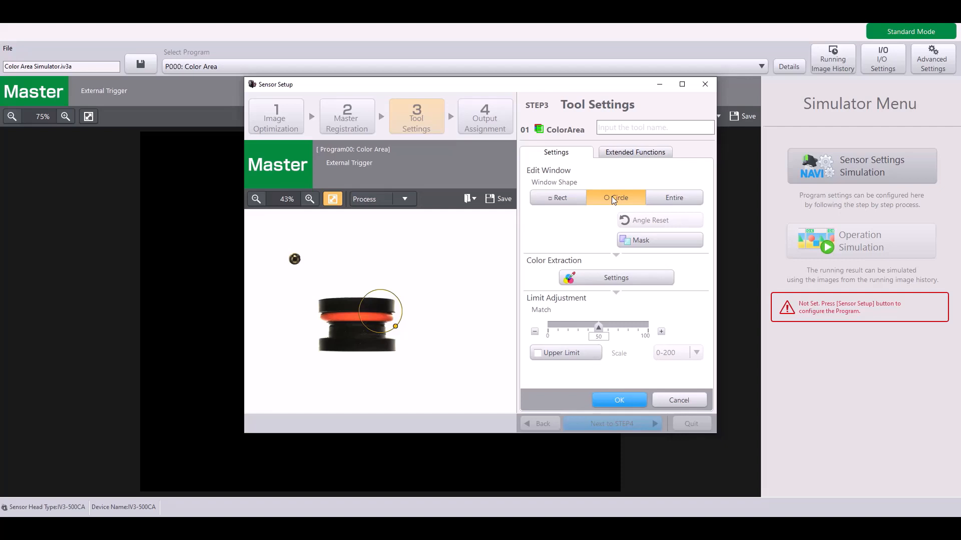
{"action": "left_click", "coordinate": [673, 197]}
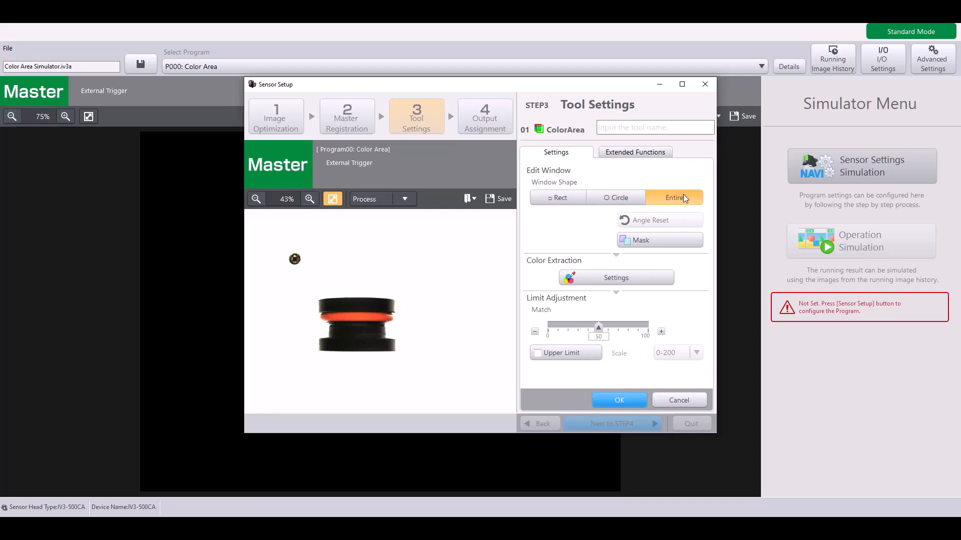
{"action": "mouse_move", "coordinate": [680, 204]}
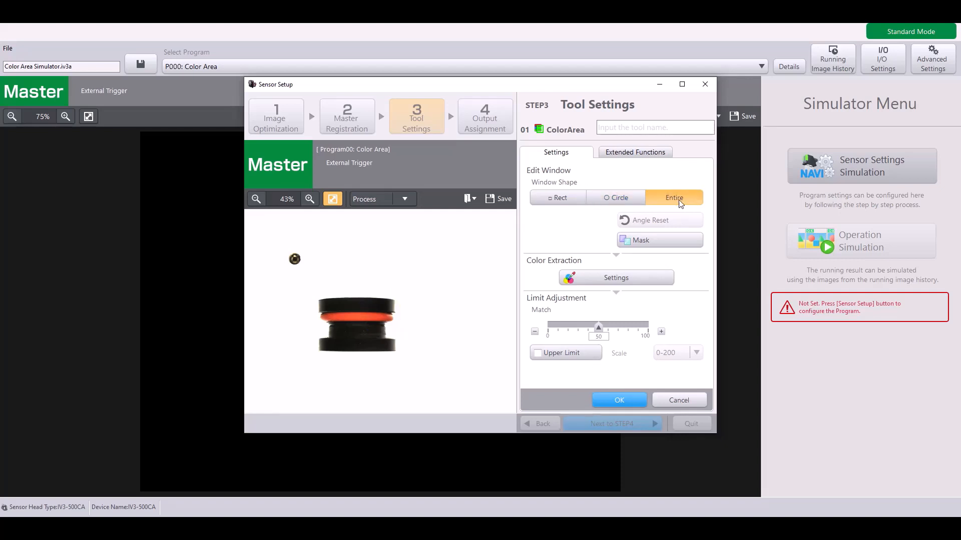
{"action": "mouse_move", "coordinate": [459, 280]}
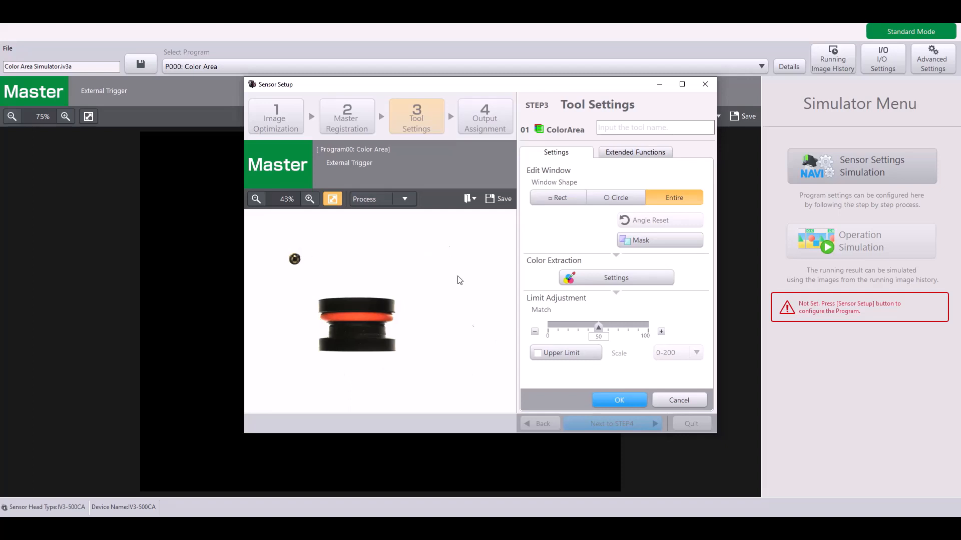
{"action": "mouse_move", "coordinate": [412, 313]}
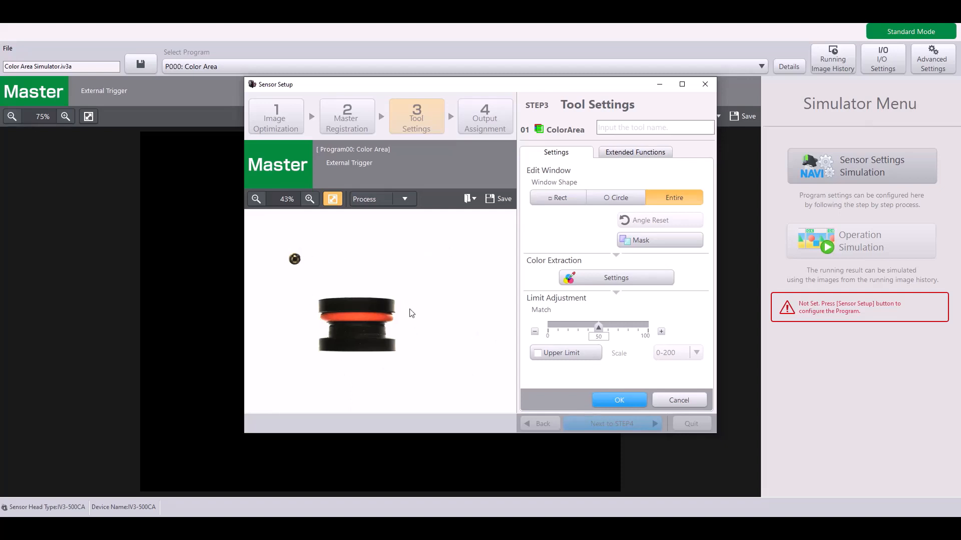
{"action": "left_click", "coordinate": [559, 197]}
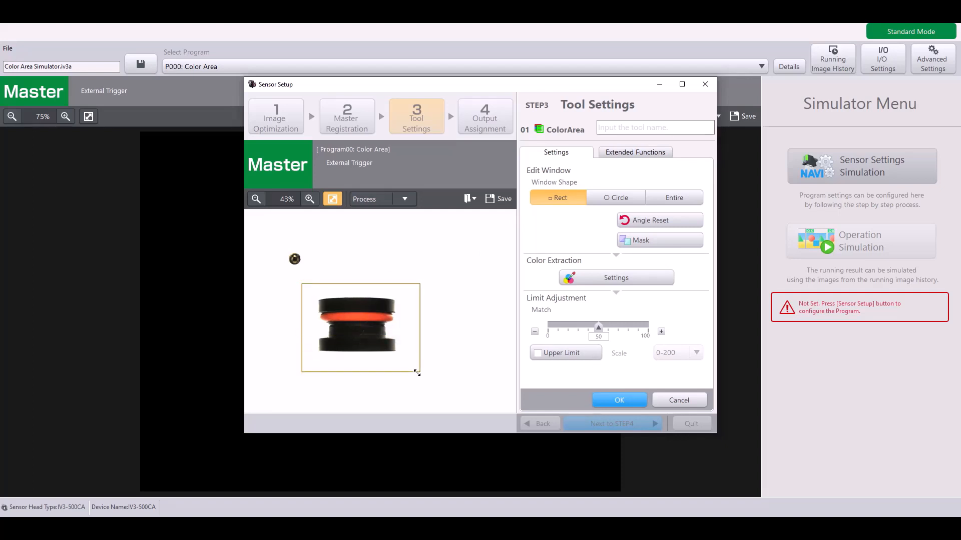
{"action": "left_click", "coordinate": [360, 328]}
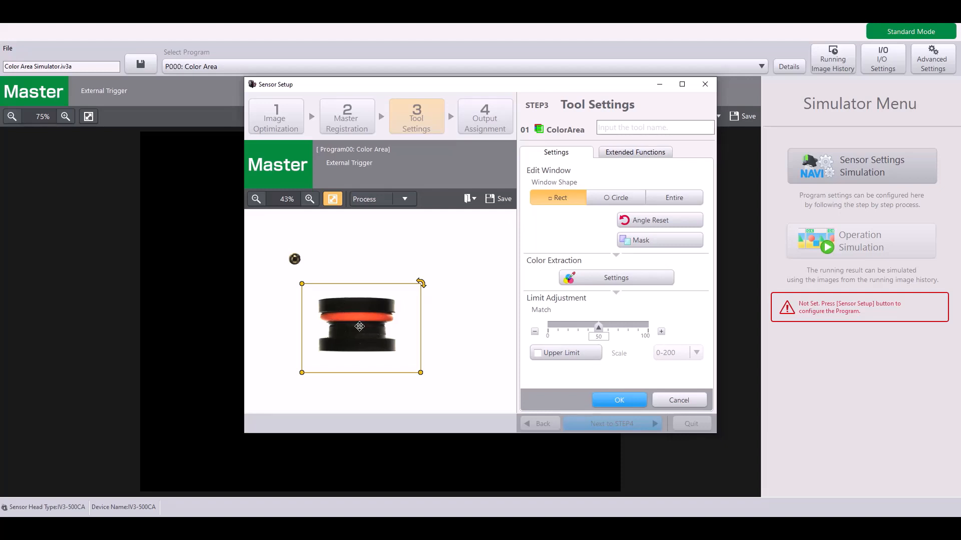
{"action": "mouse_move", "coordinate": [364, 346]}
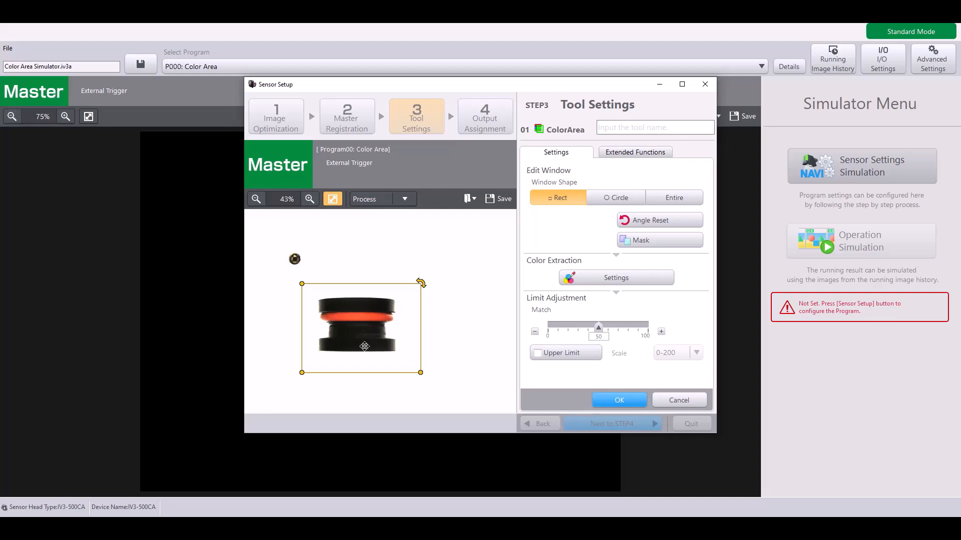
{"action": "mouse_move", "coordinate": [609, 259]}
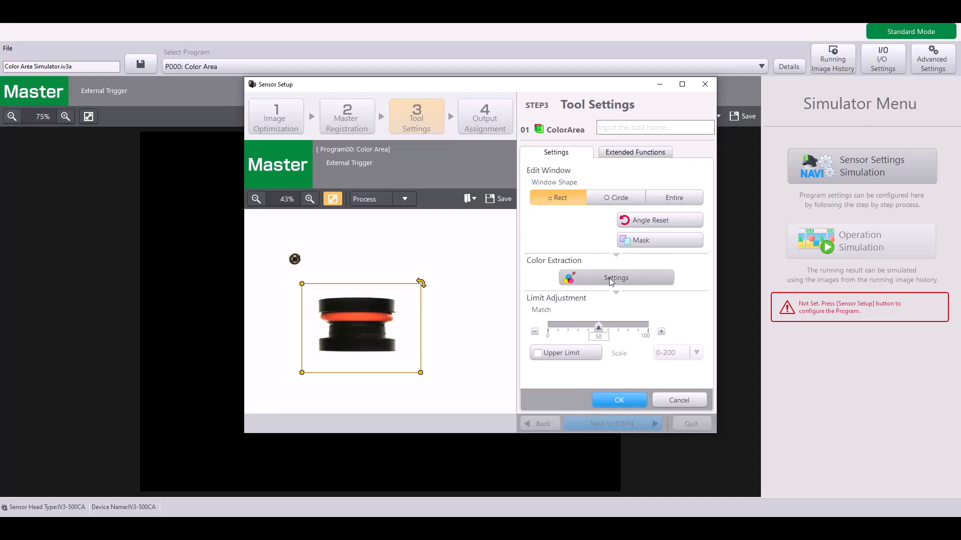
Extract the red O-ring colour in Color Extraction Settings, add more ring colour, and confirm
{"action": "left_click", "coordinate": [615, 278]}
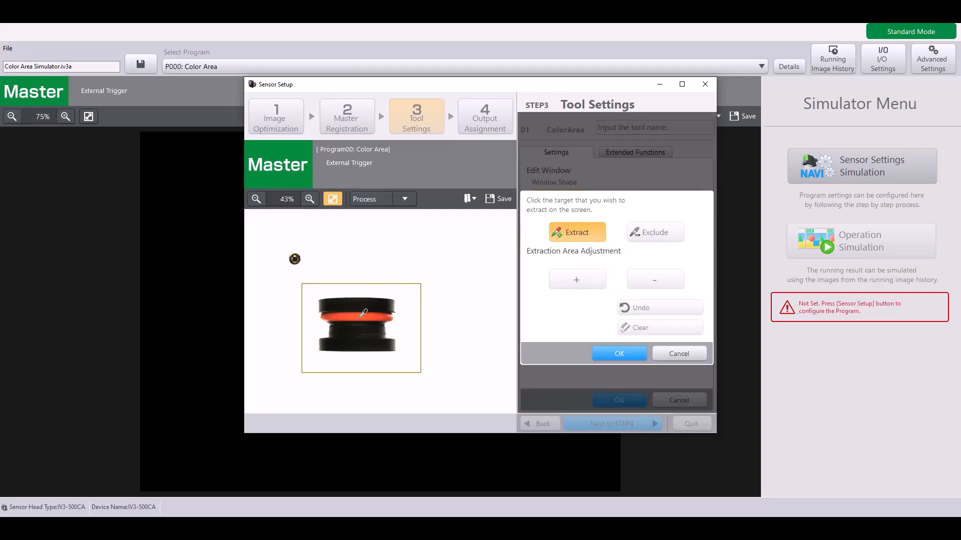
{"action": "left_click", "coordinate": [364, 316]}
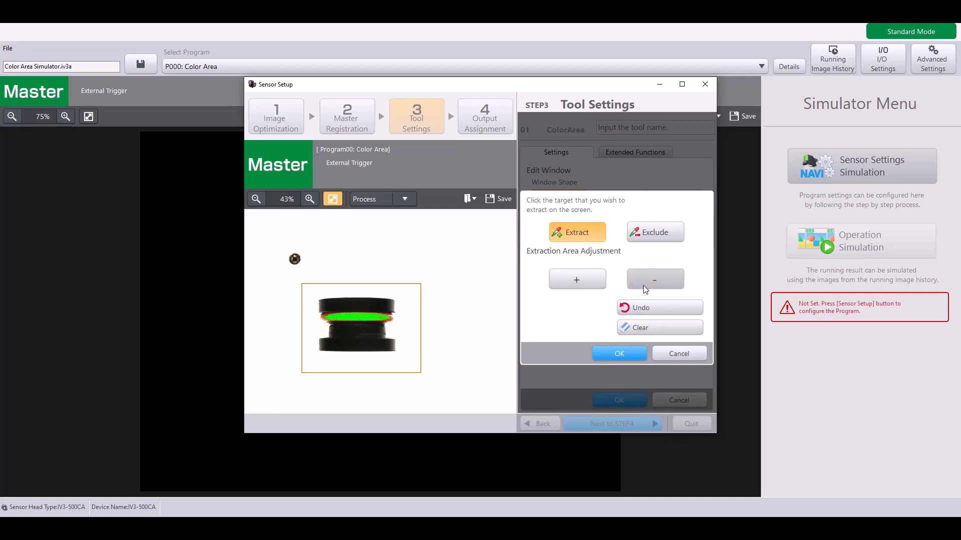
{"action": "mouse_move", "coordinate": [654, 231]}
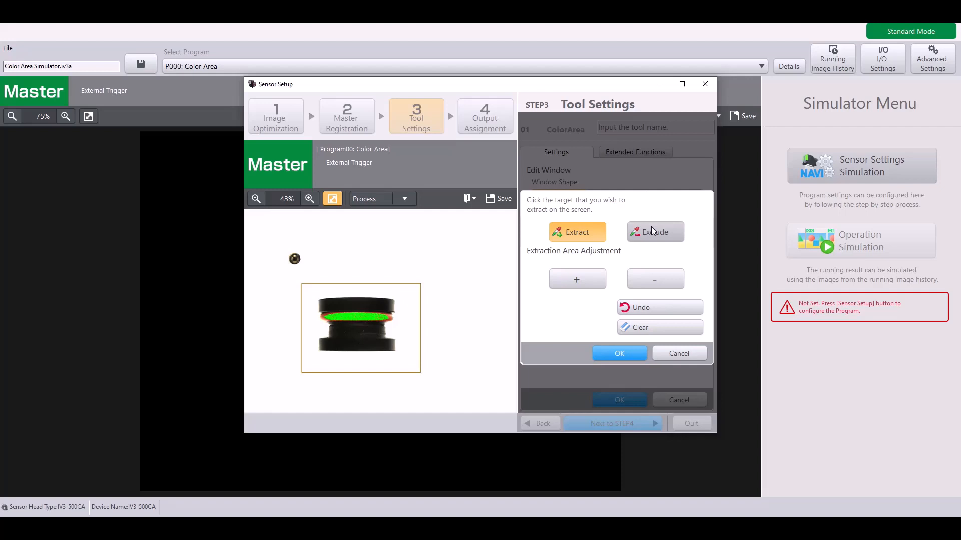
{"action": "left_click", "coordinate": [655, 232]}
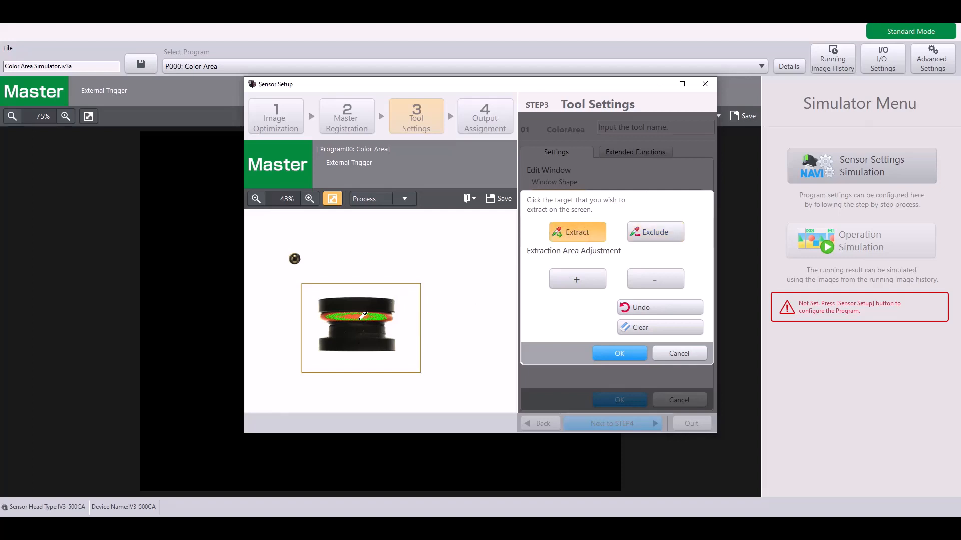
{"action": "left_click", "coordinate": [575, 280]}
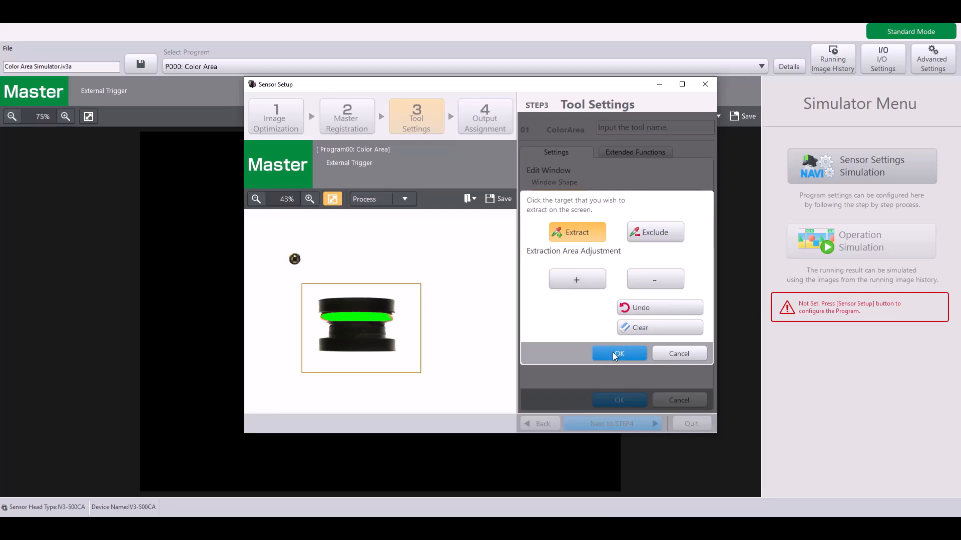
{"action": "left_click", "coordinate": [619, 353]}
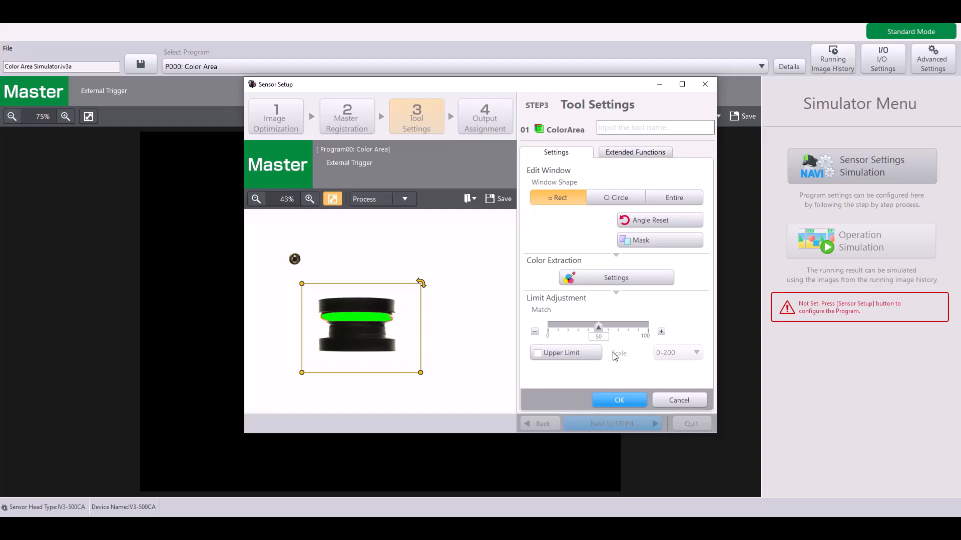
{"action": "mouse_move", "coordinate": [533, 306]}
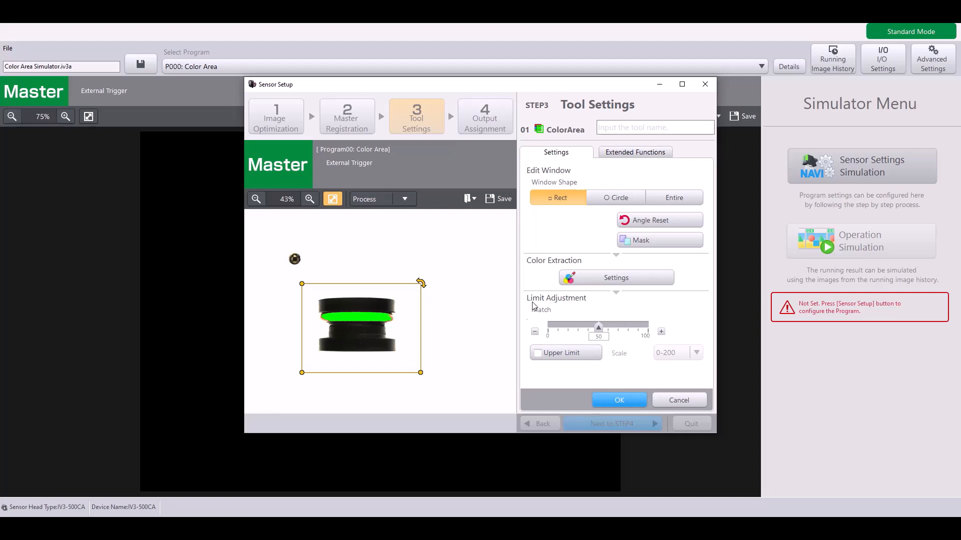
{"action": "mouse_move", "coordinate": [626, 368]}
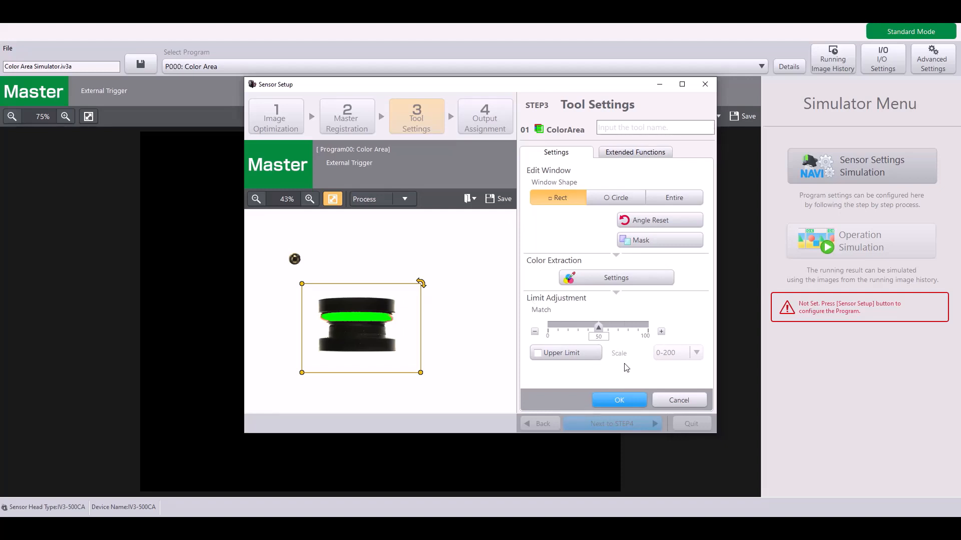
{"action": "mouse_move", "coordinate": [605, 340]}
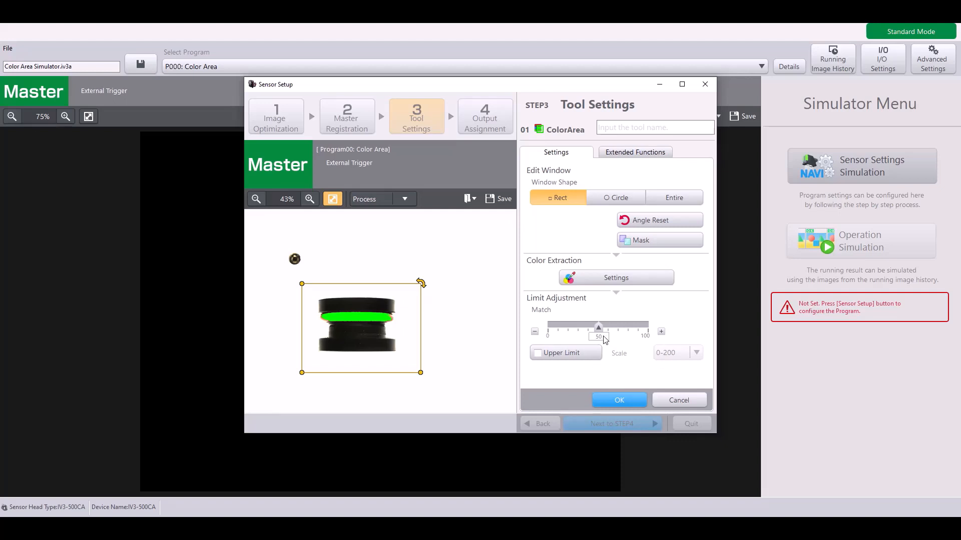
{"action": "mouse_move", "coordinate": [603, 342]}
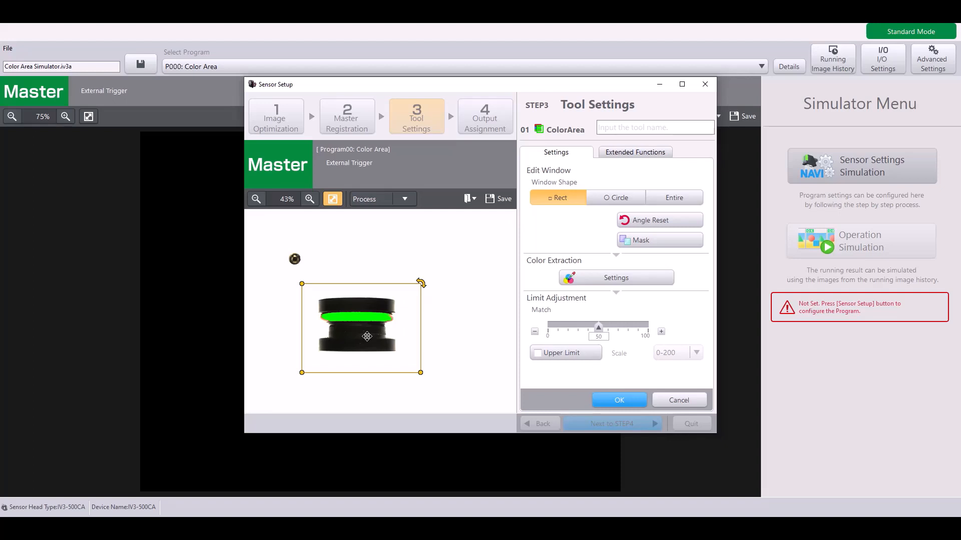
Enable the Upper Limit so the match range 75–115 on a 0–200 scale judges OK
{"action": "left_click", "coordinate": [537, 354]}
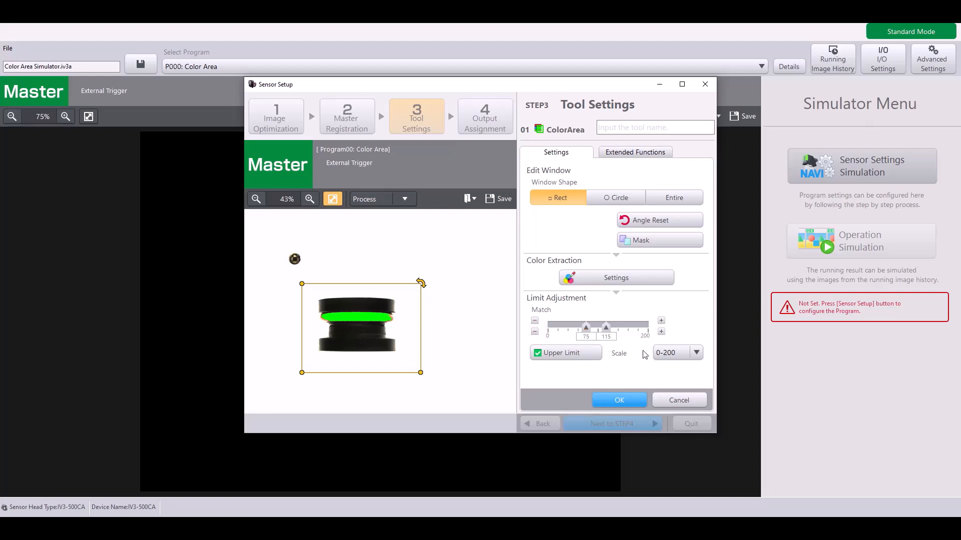
{"action": "mouse_move", "coordinate": [607, 320]}
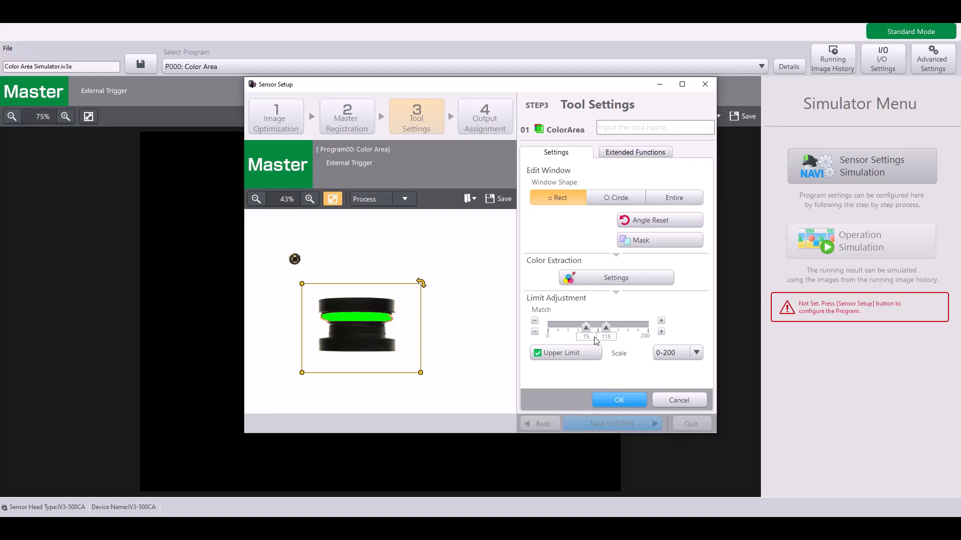
{"action": "mouse_move", "coordinate": [599, 341]}
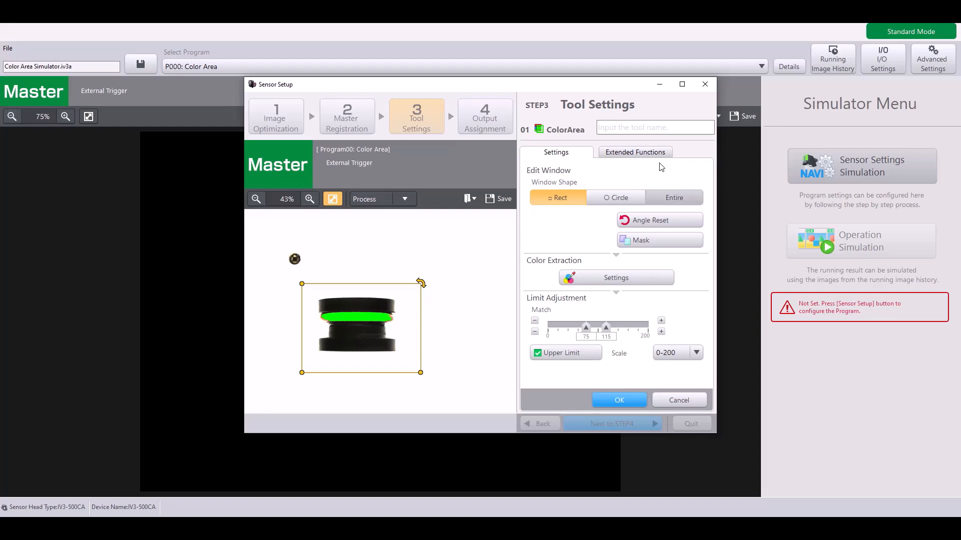
{"action": "mouse_move", "coordinate": [665, 161]}
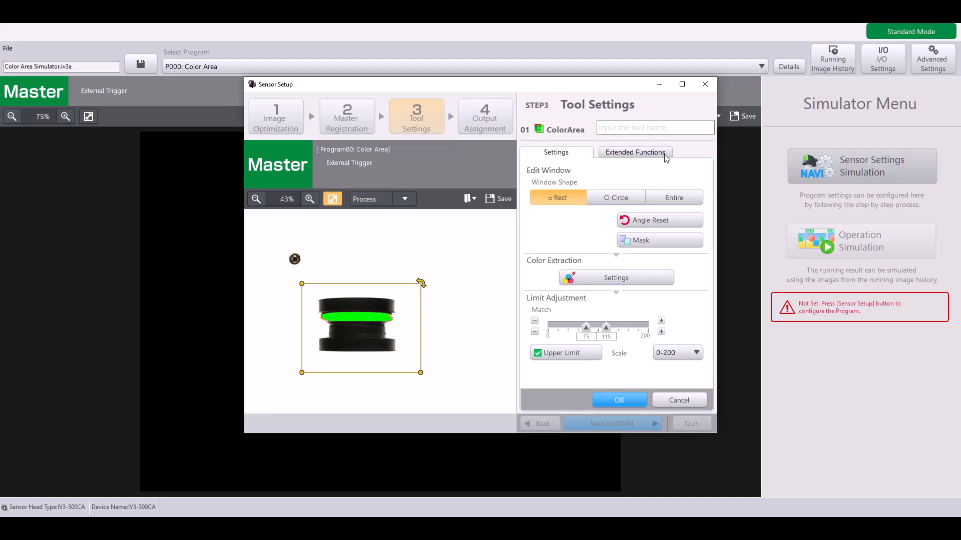
{"action": "left_click", "coordinate": [633, 152]}
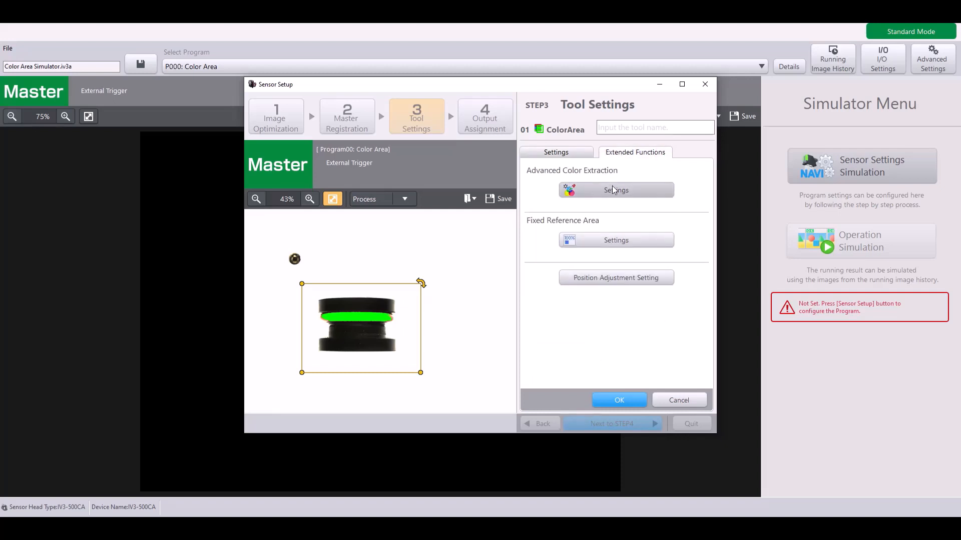
View the Advanced Color Extraction ranges H 5–22, S 155–255, V 96–255 under Extended Functions
{"action": "left_click", "coordinate": [615, 190]}
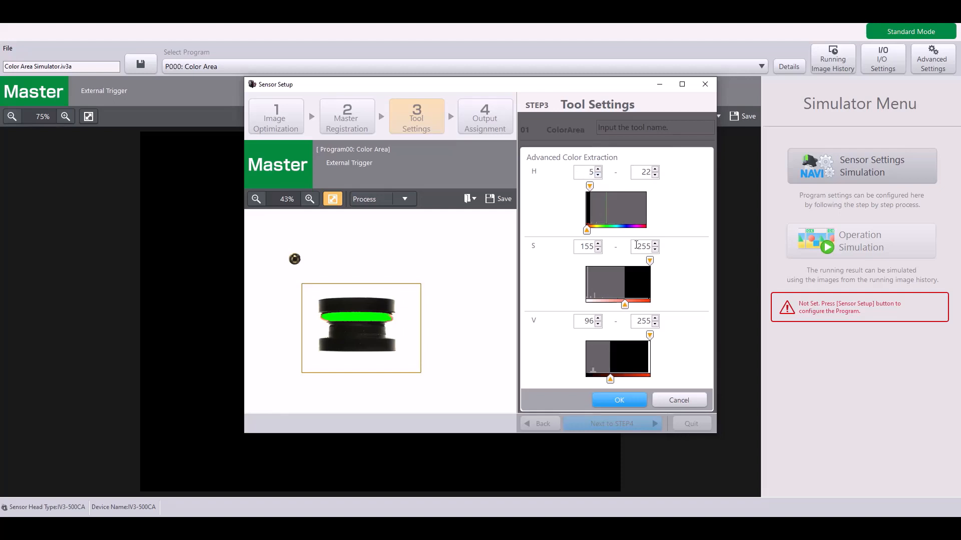
{"action": "mouse_move", "coordinate": [630, 241]}
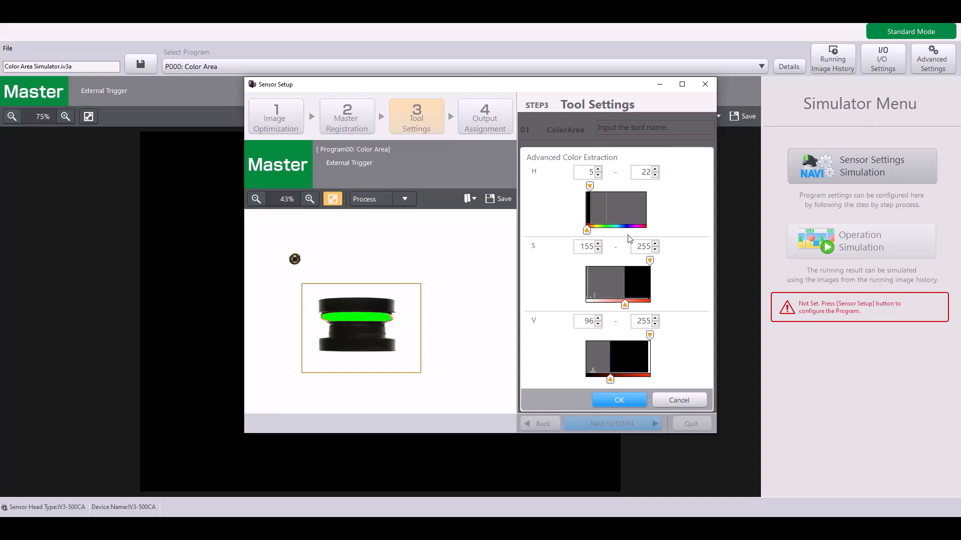
{"action": "mouse_move", "coordinate": [629, 241]}
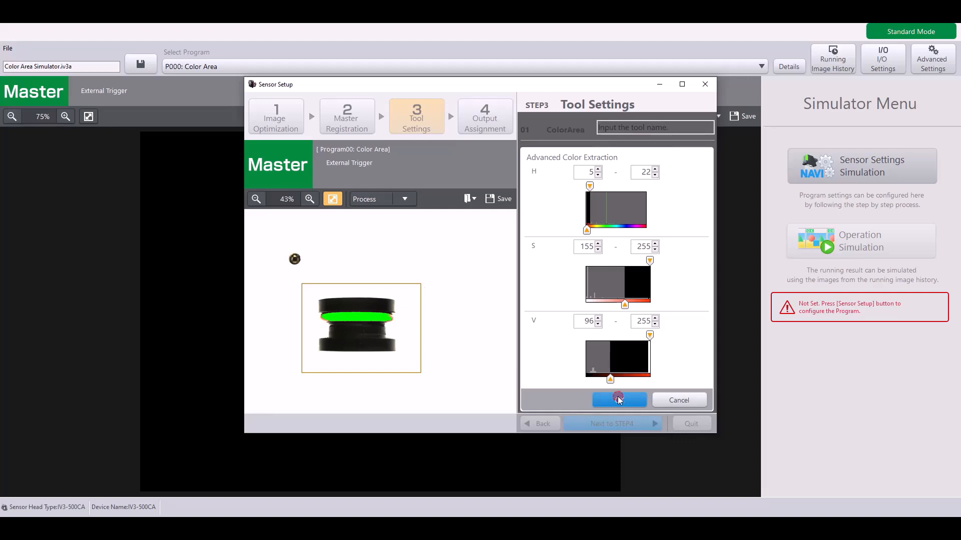
Accept the ColorArea settings, advance to STEP4, complete setup and save the program changes
{"action": "left_click", "coordinate": [618, 401]}
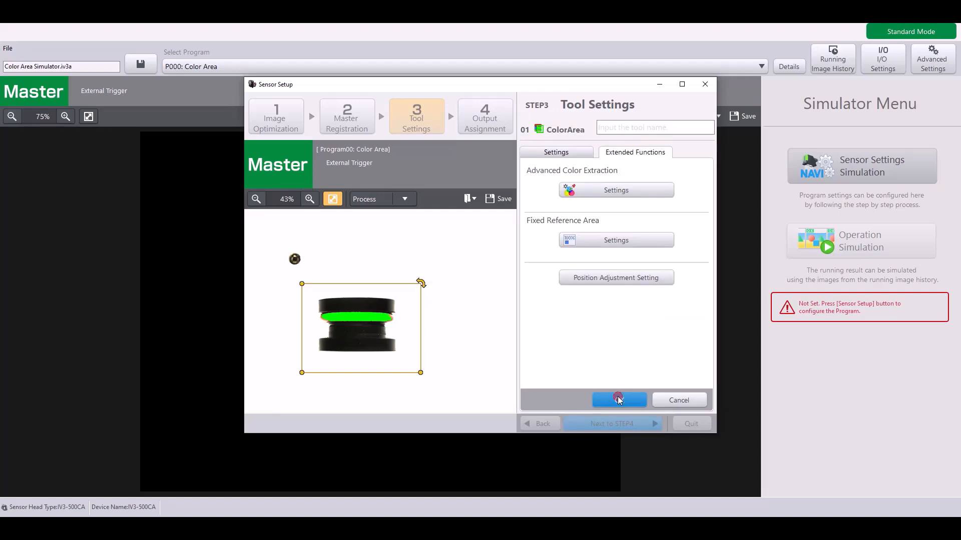
{"action": "left_click", "coordinate": [619, 401]}
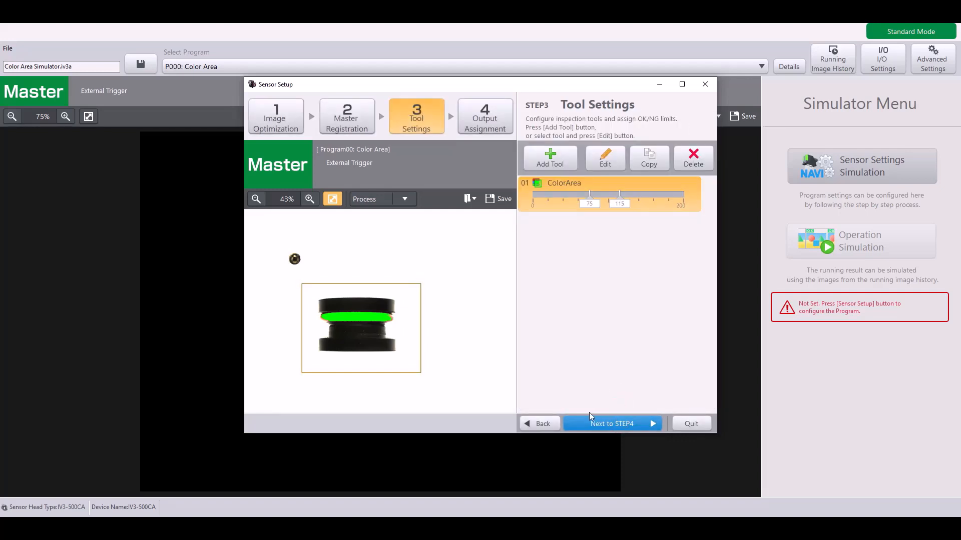
{"action": "left_click", "coordinate": [610, 423]}
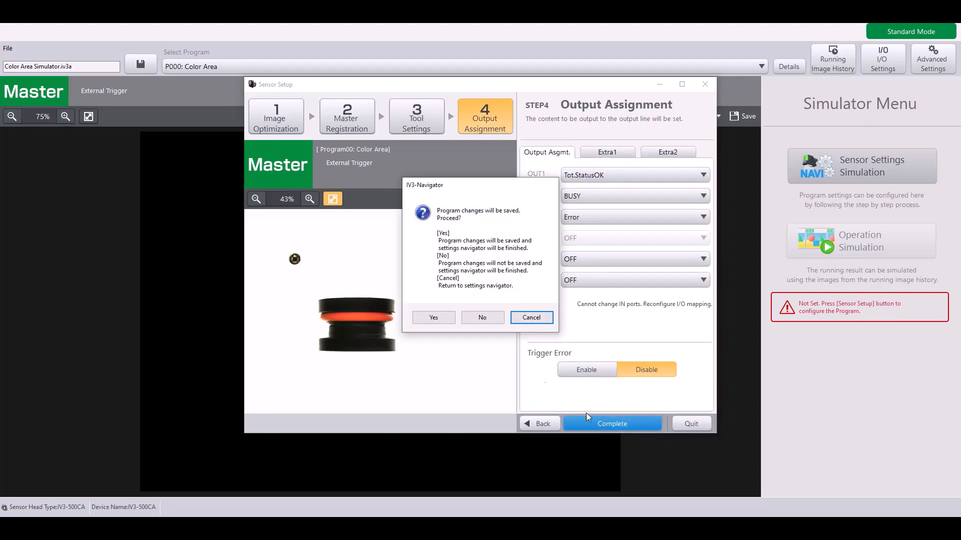
{"action": "left_click", "coordinate": [434, 317]}
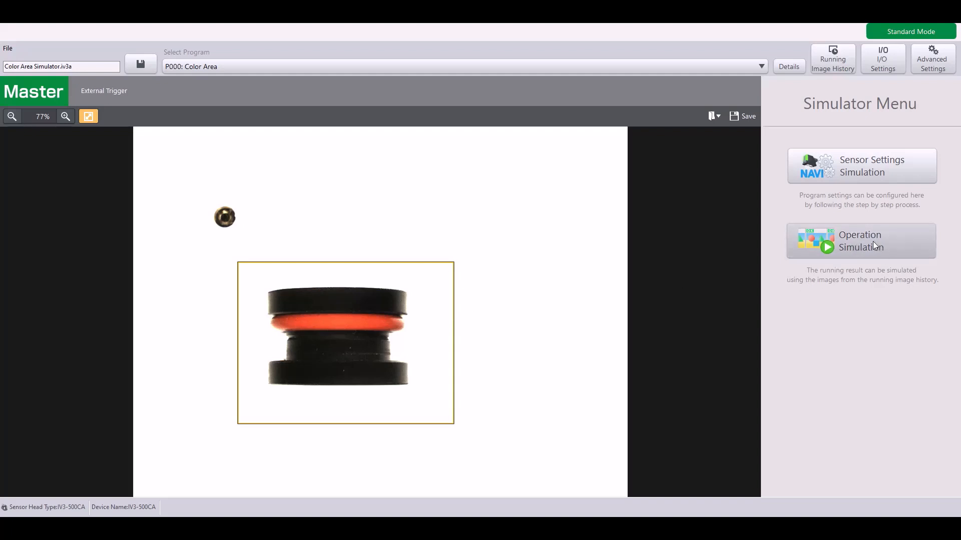
{"action": "mouse_move", "coordinate": [885, 249]}
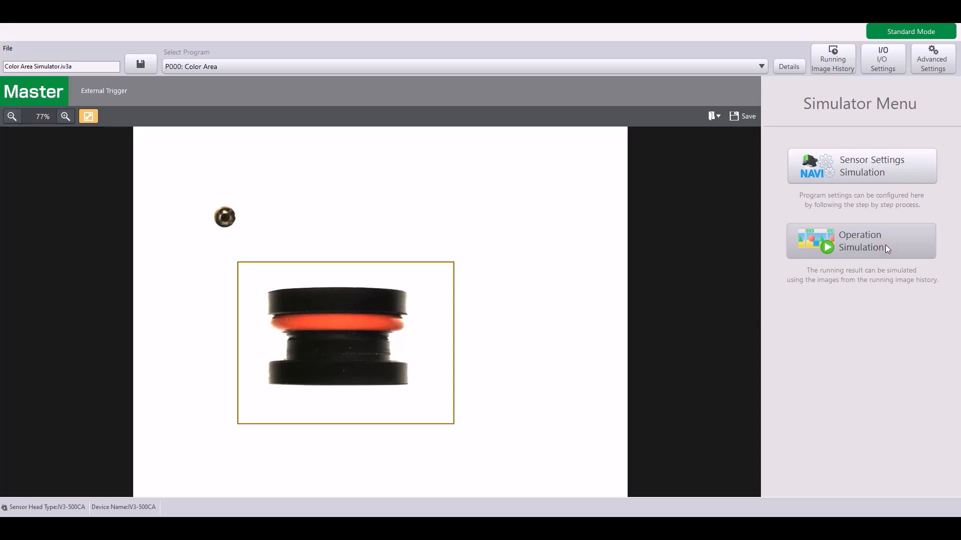
Start Operation Simulation and dismiss its information message
{"action": "left_click", "coordinate": [860, 240]}
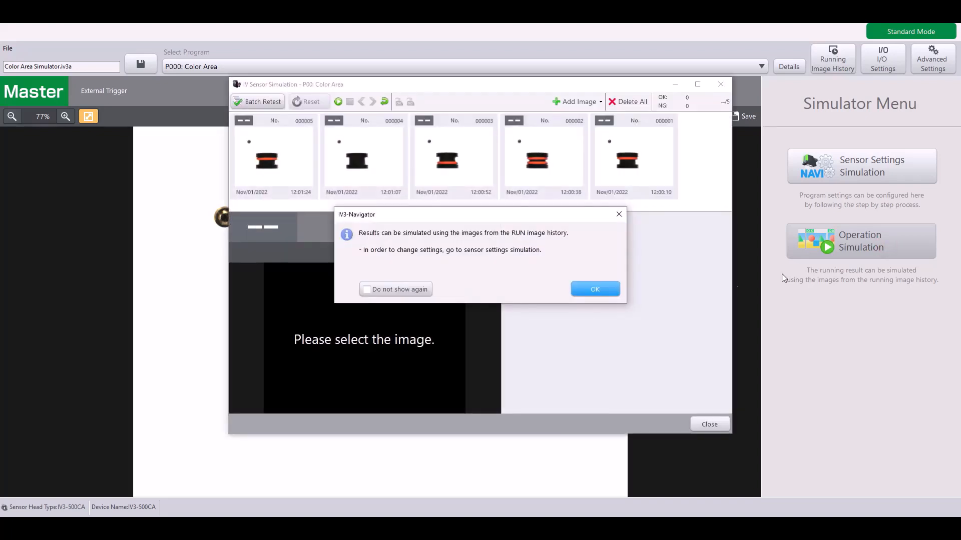
{"action": "left_click", "coordinate": [594, 289]}
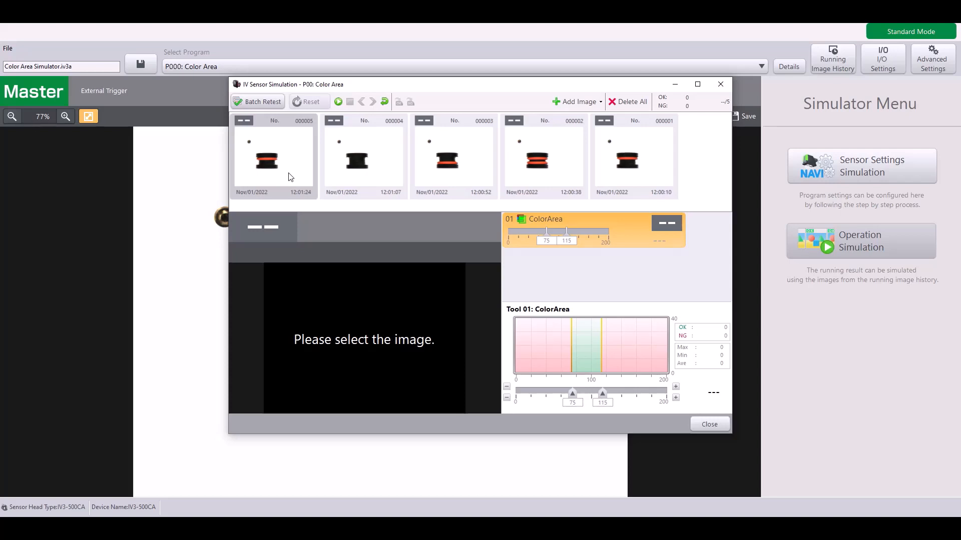
Judge images 000005 through 000001 with ColorArea (3 OK, 2 NG) and close the simulation
{"action": "left_click", "coordinate": [273, 155]}
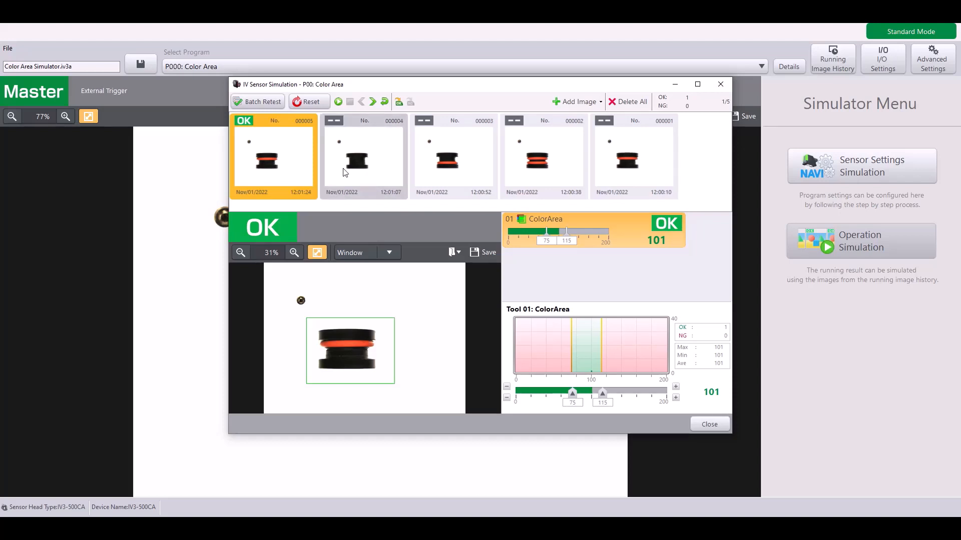
{"action": "left_click", "coordinate": [364, 155]}
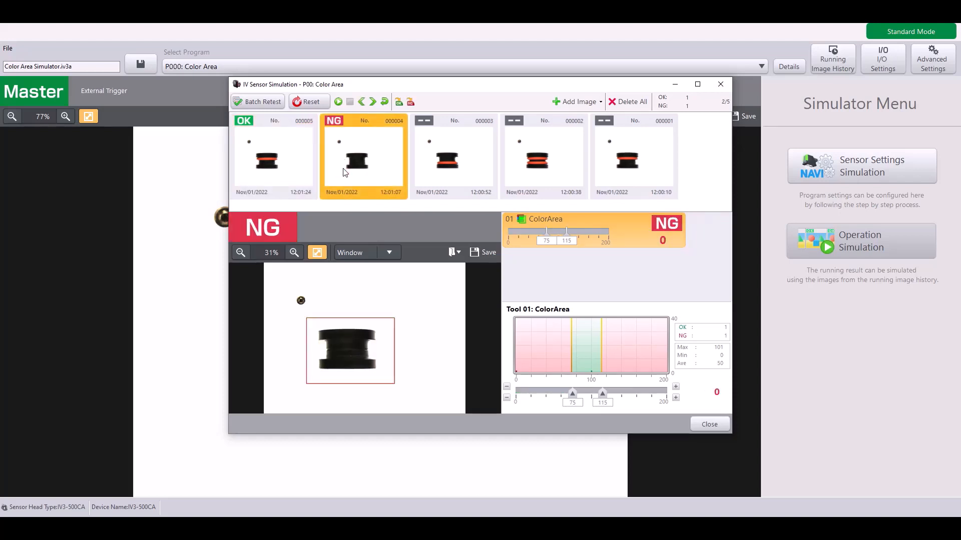
{"action": "mouse_move", "coordinate": [328, 305]}
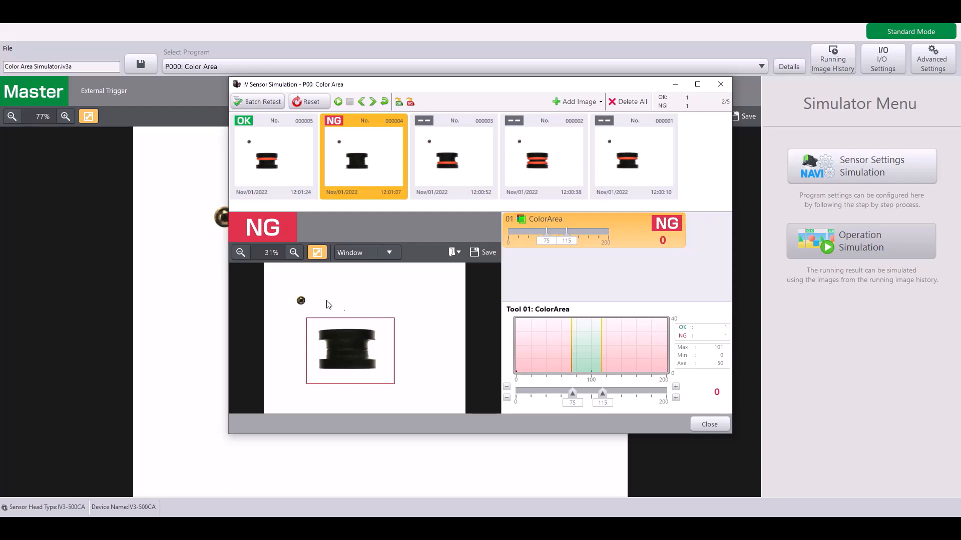
{"action": "left_click", "coordinate": [454, 156]}
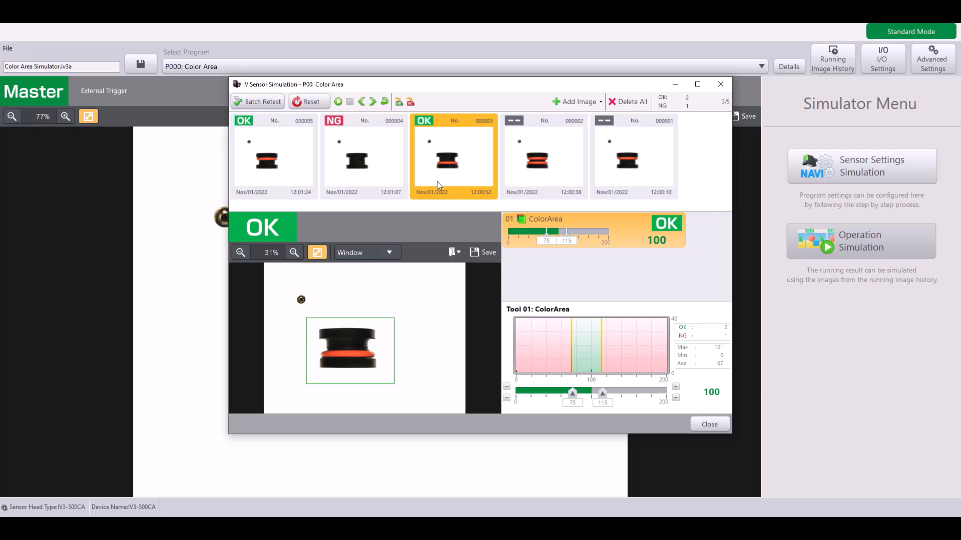
{"action": "mouse_move", "coordinate": [258, 444]}
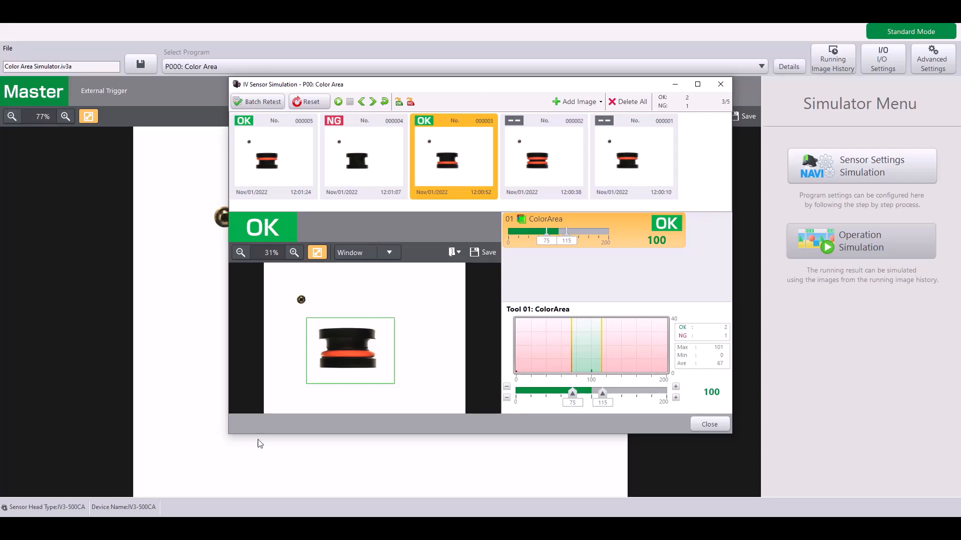
{"action": "mouse_move", "coordinate": [345, 346]}
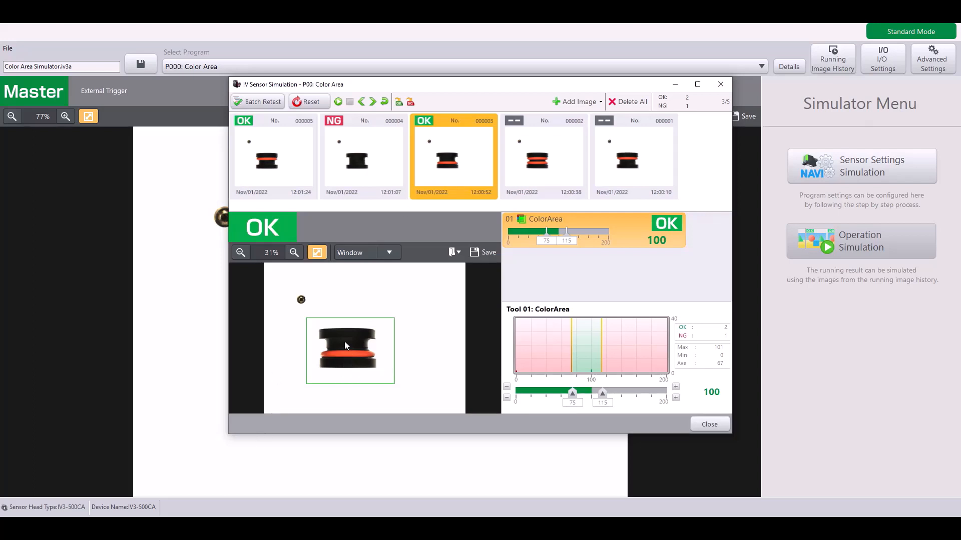
{"action": "left_click", "coordinate": [543, 155]}
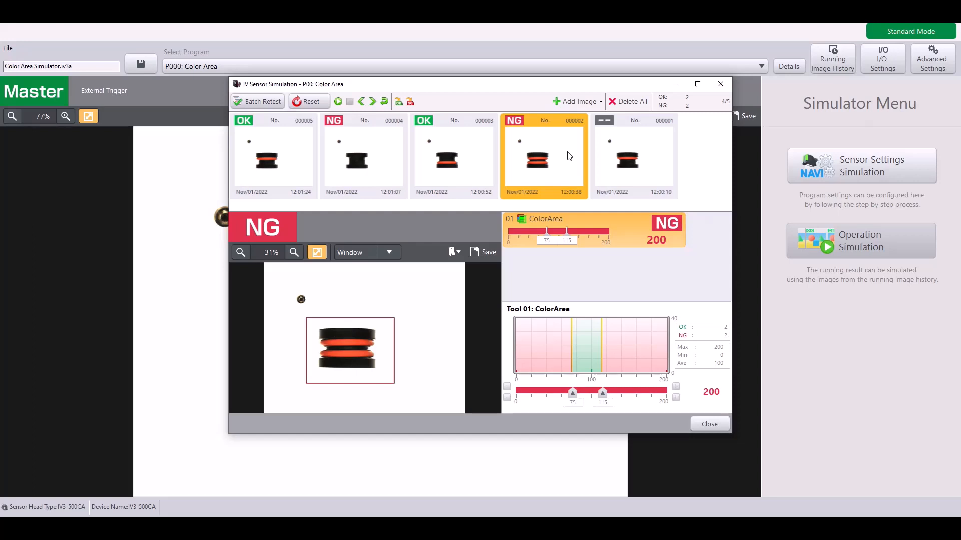
{"action": "left_click", "coordinate": [634, 155]}
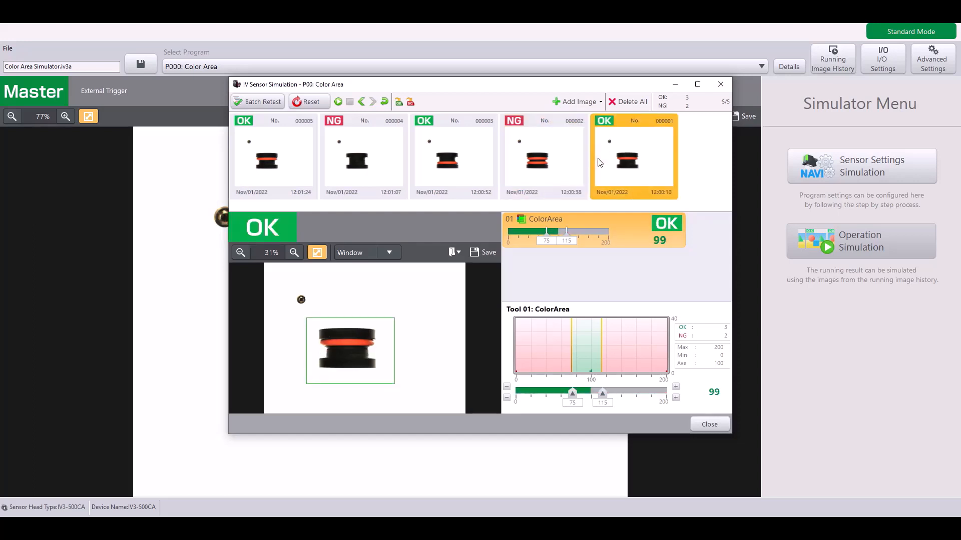
{"action": "left_click", "coordinate": [708, 424]}
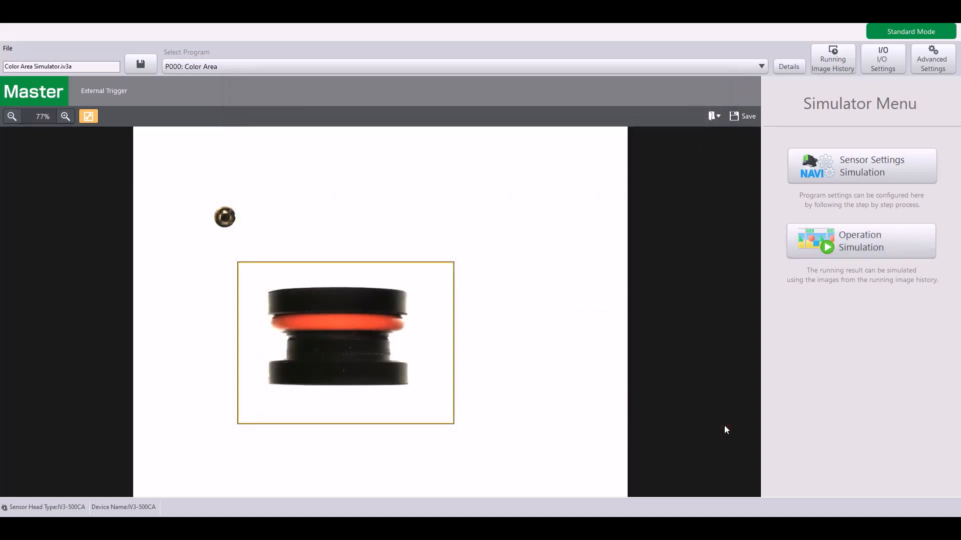
{"action": "mouse_move", "coordinate": [671, 405]}
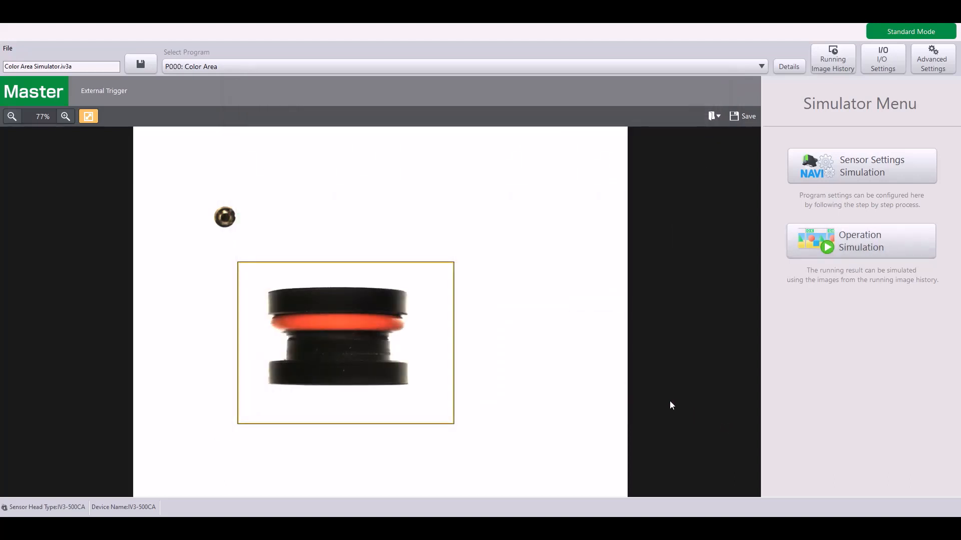